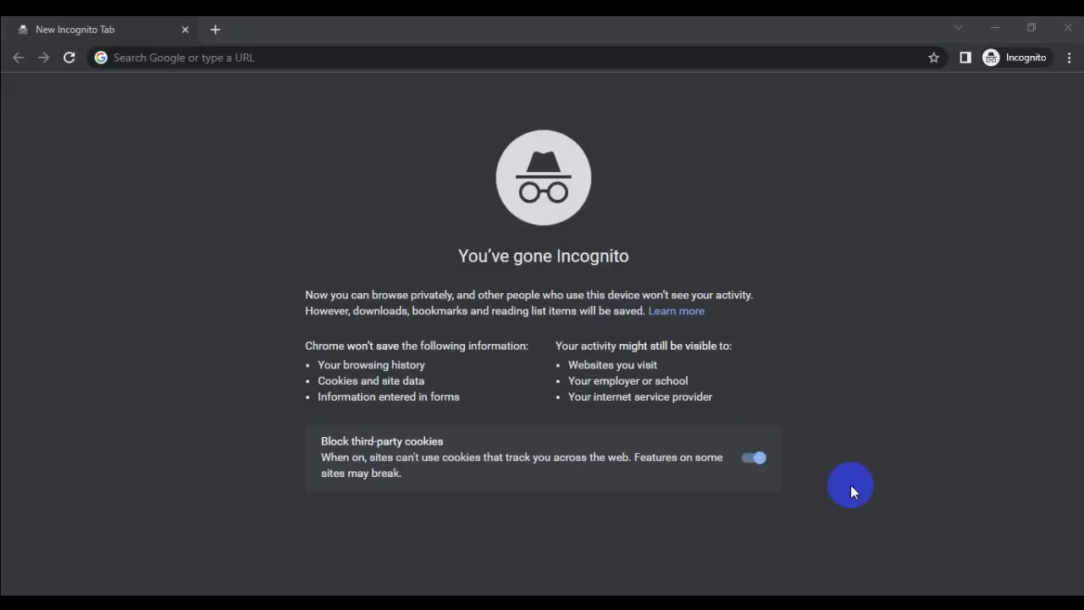
mouse_move(820, 470)
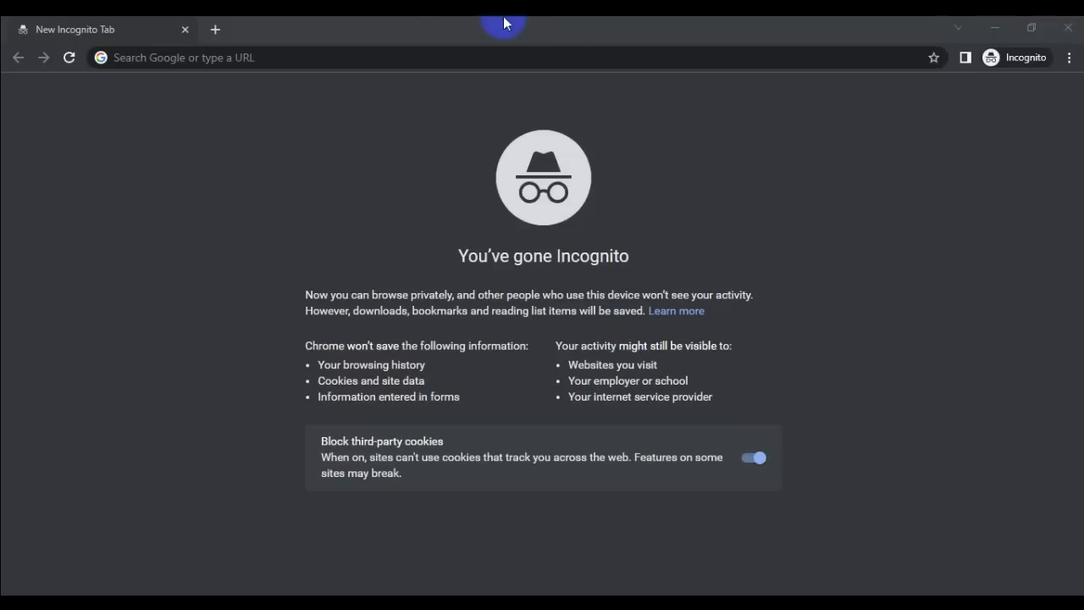
- Search Google for 'america artist' from the address bar in the incognito tab
left_click(398, 57)
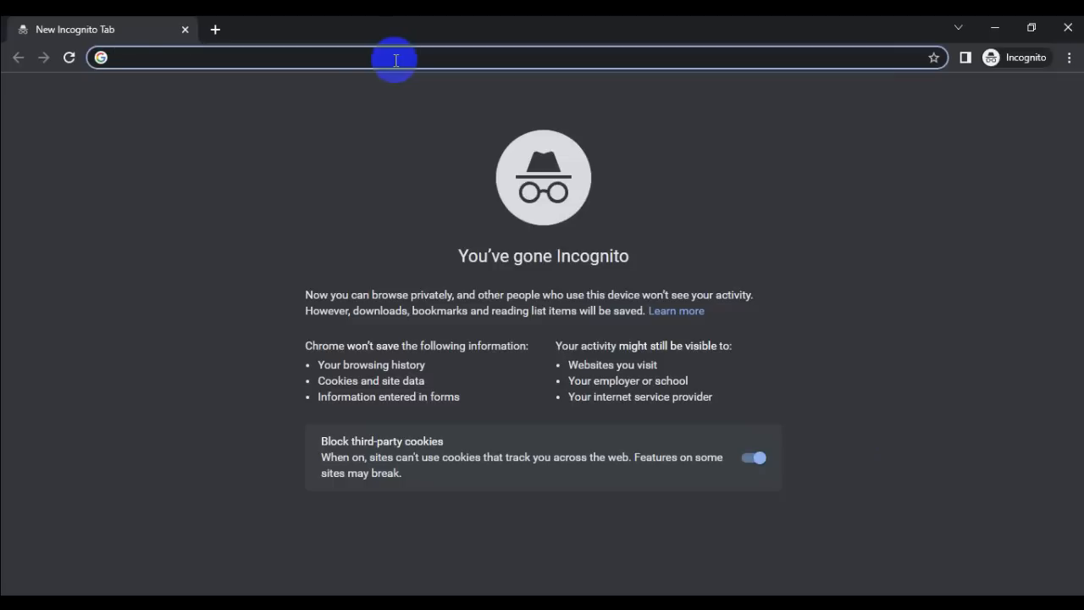
left_click(396, 60)
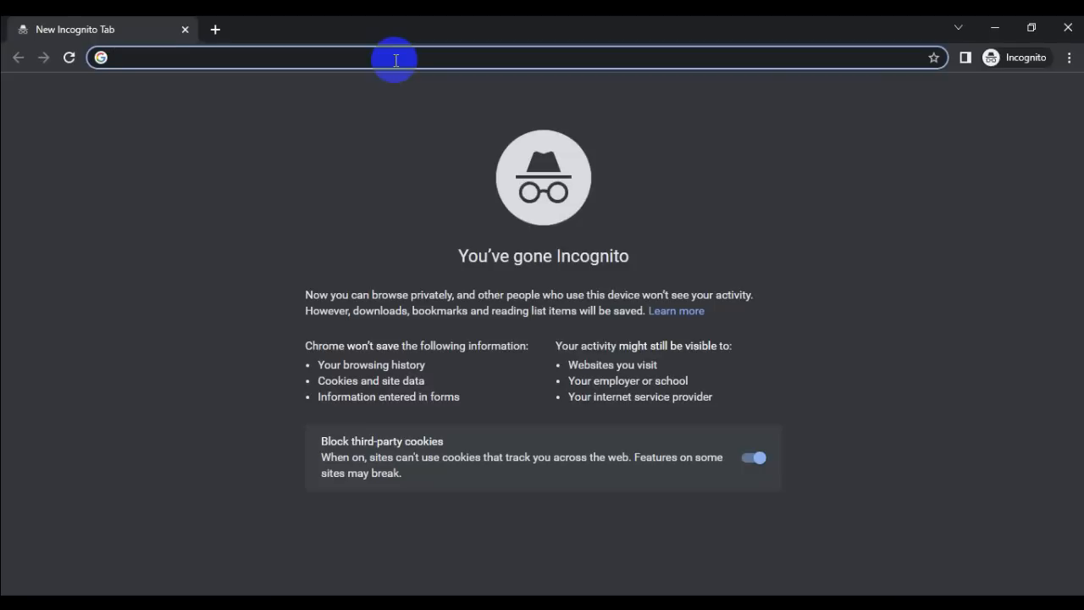
type("archive.org")
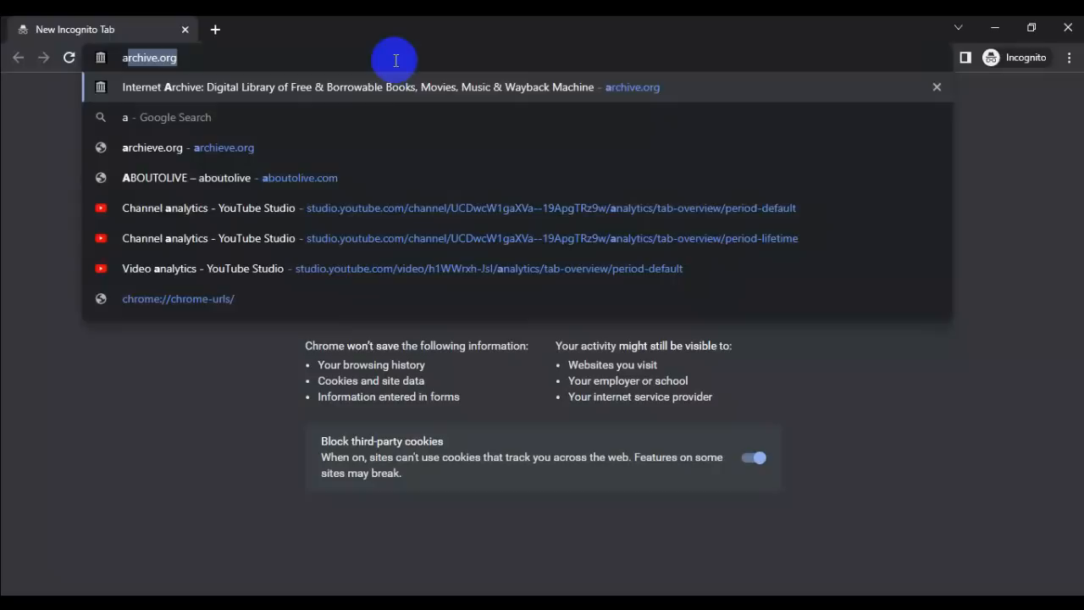
type("amer")
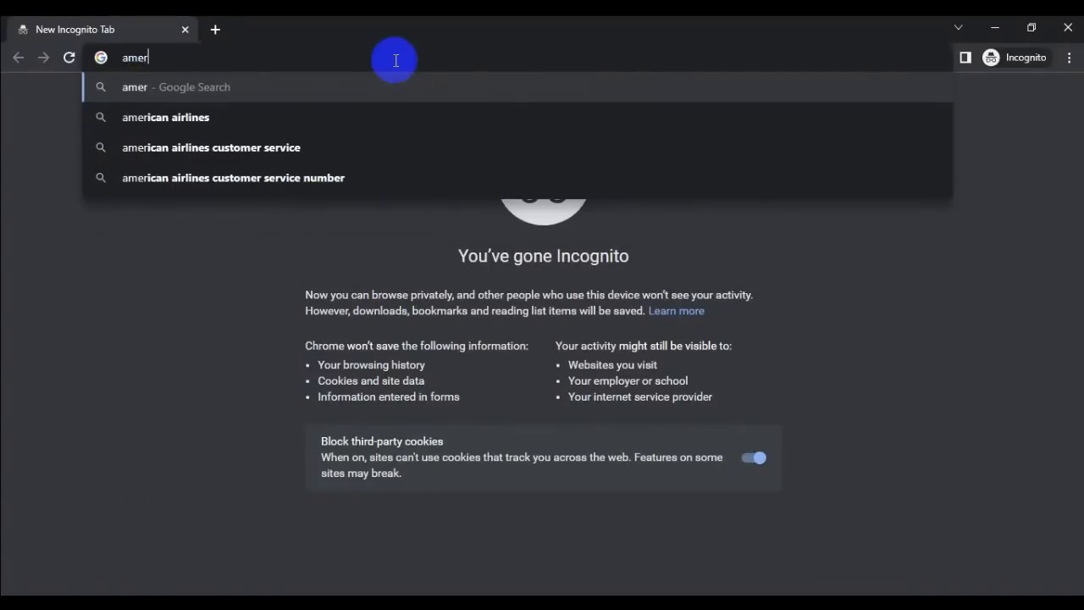
type("ica")
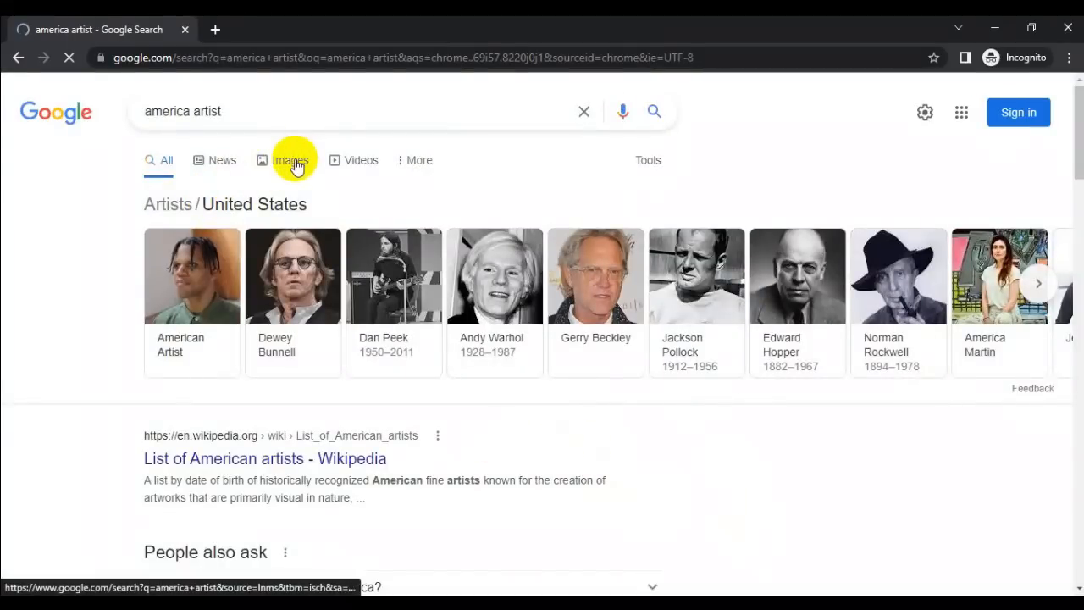
- Save the America Martin portrait from the image results to the computer as unnamed.jpg
left_click(290, 160)
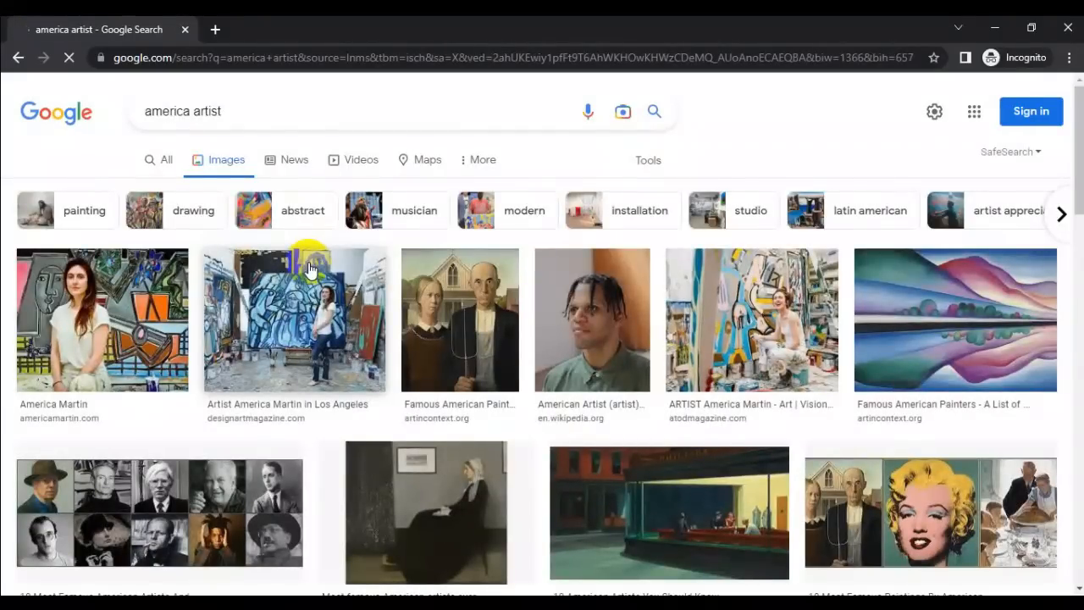
scroll("down", 3)
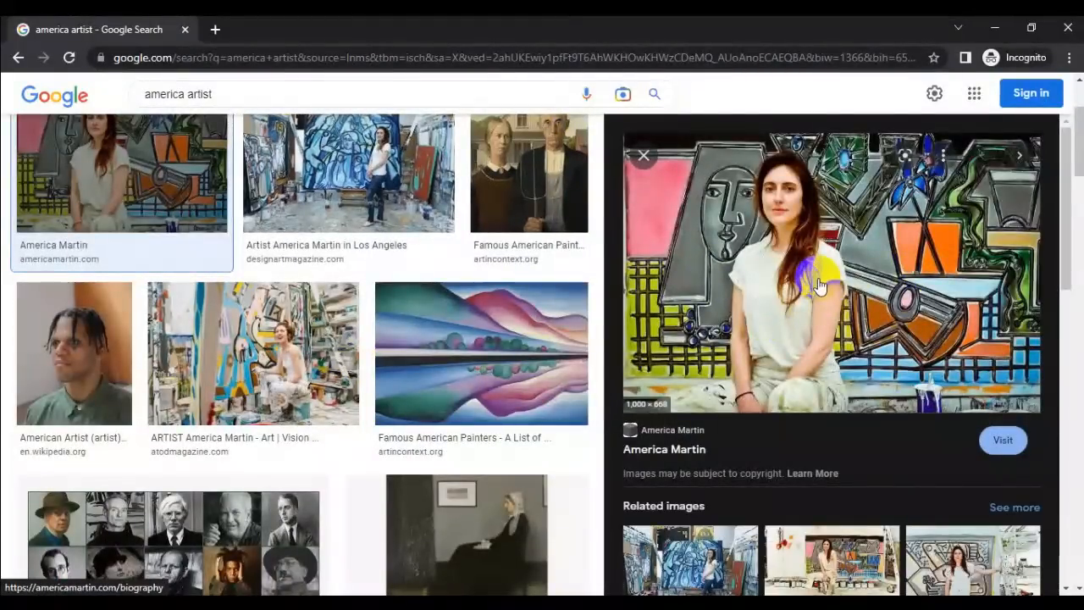
right_click(820, 286)
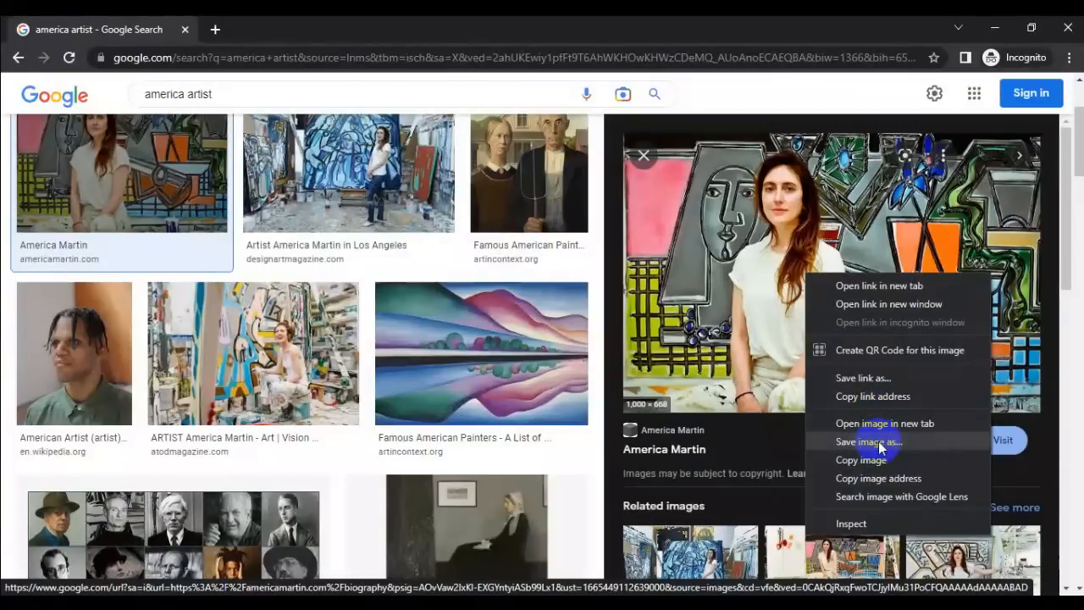
left_click(539, 478)
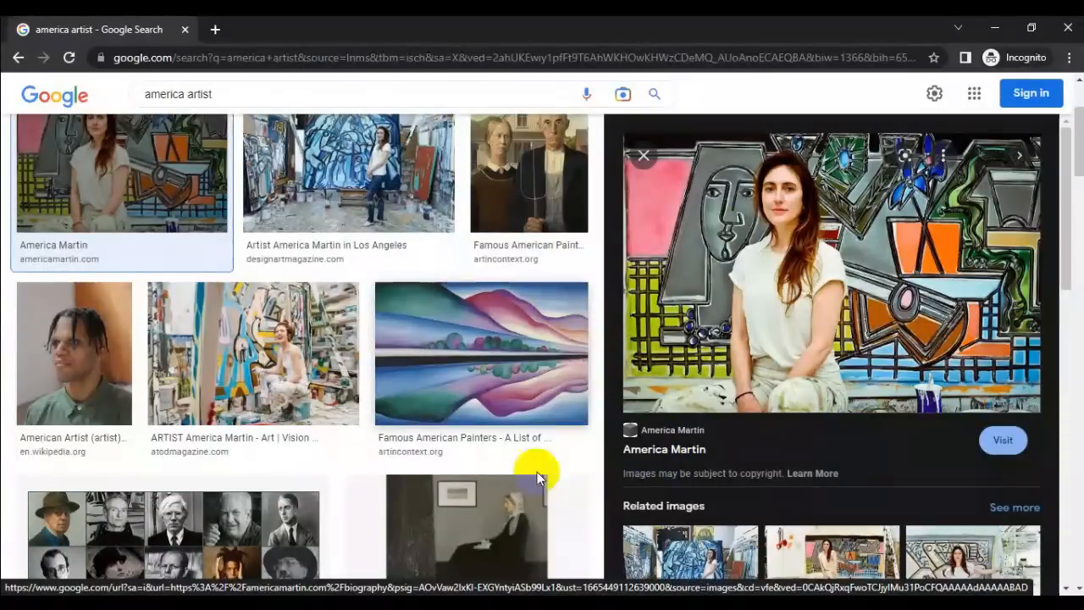
mouse_move(712, 366)
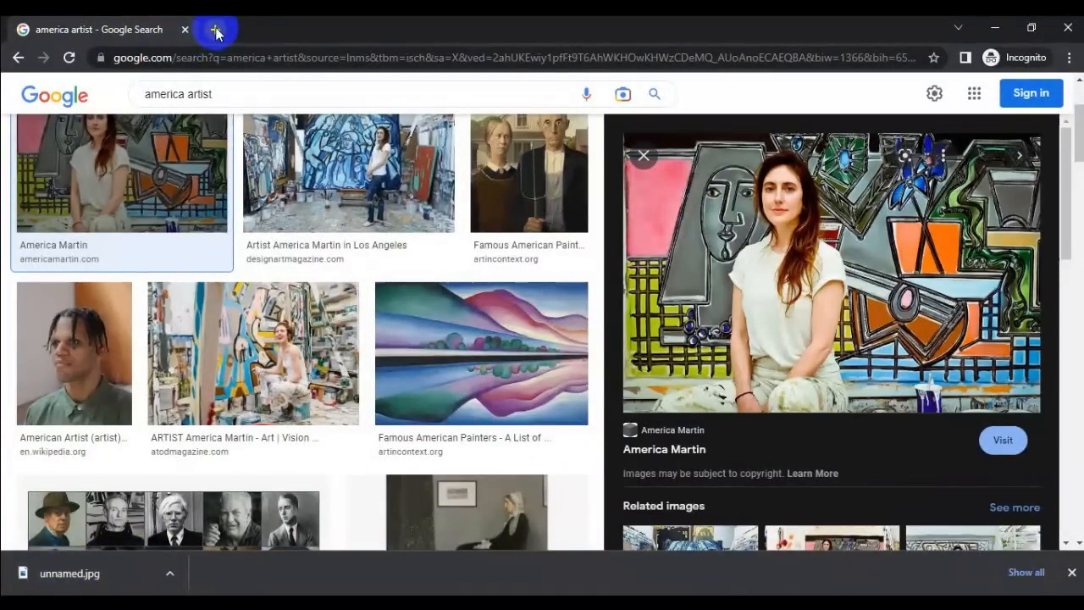
- In a new tab, search Google for 'compress image online'
left_click(214, 30)
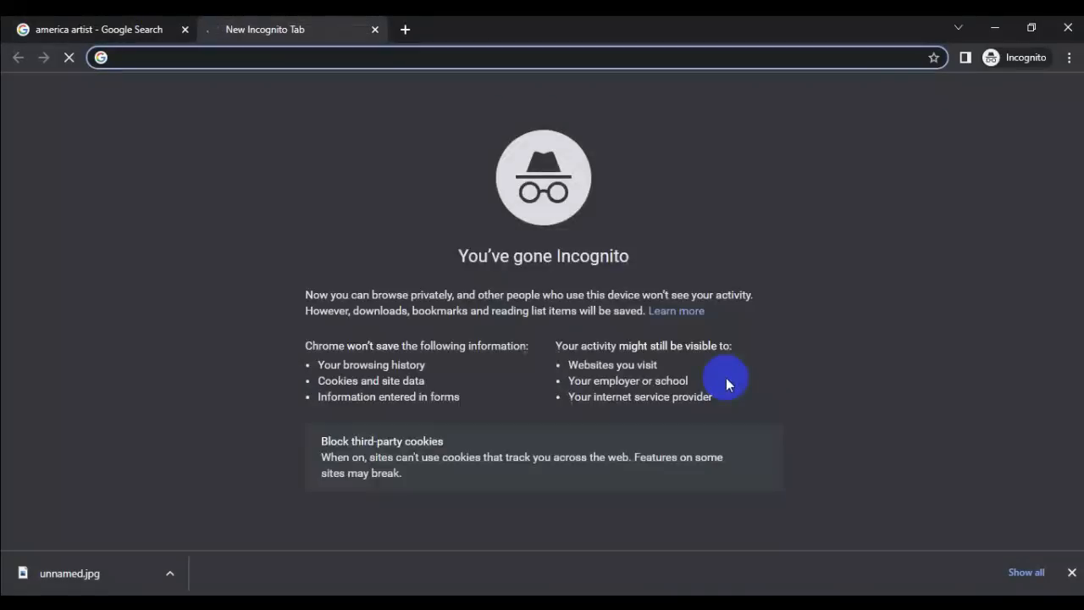
type("google.")
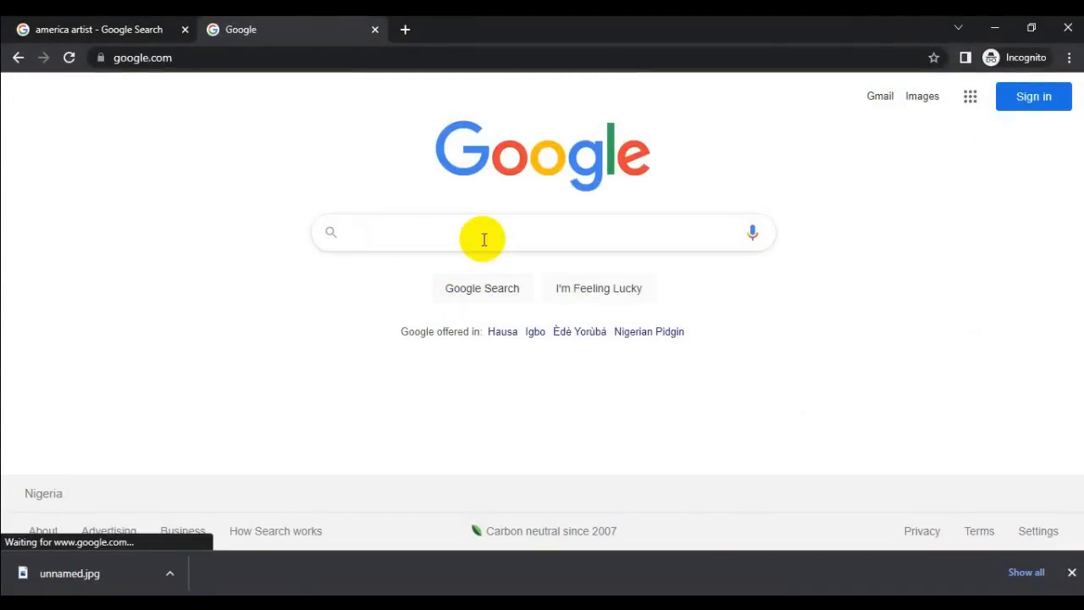
type("c")
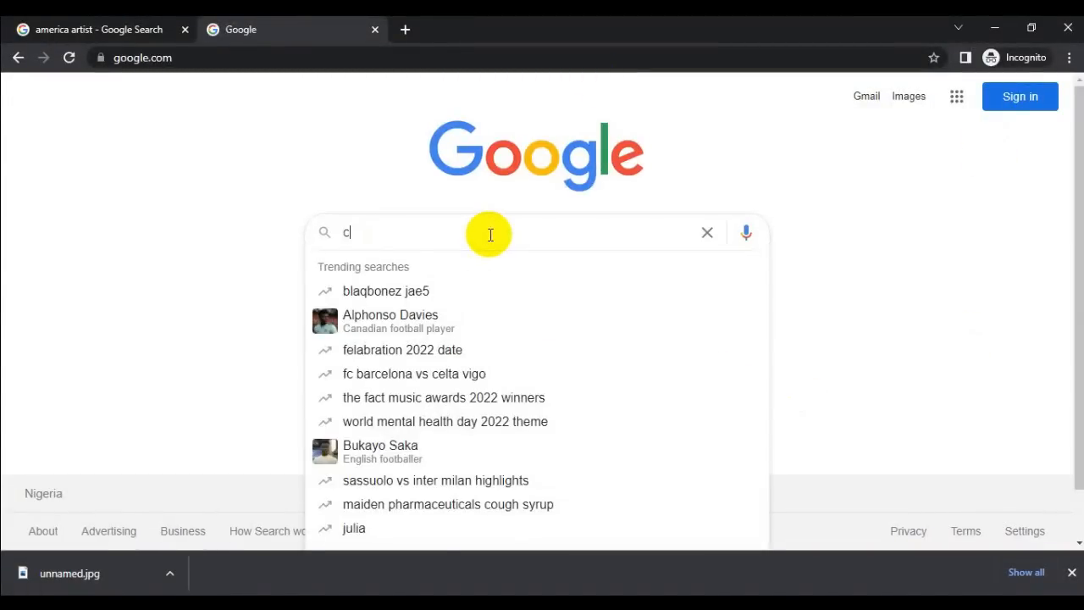
type("ompress")
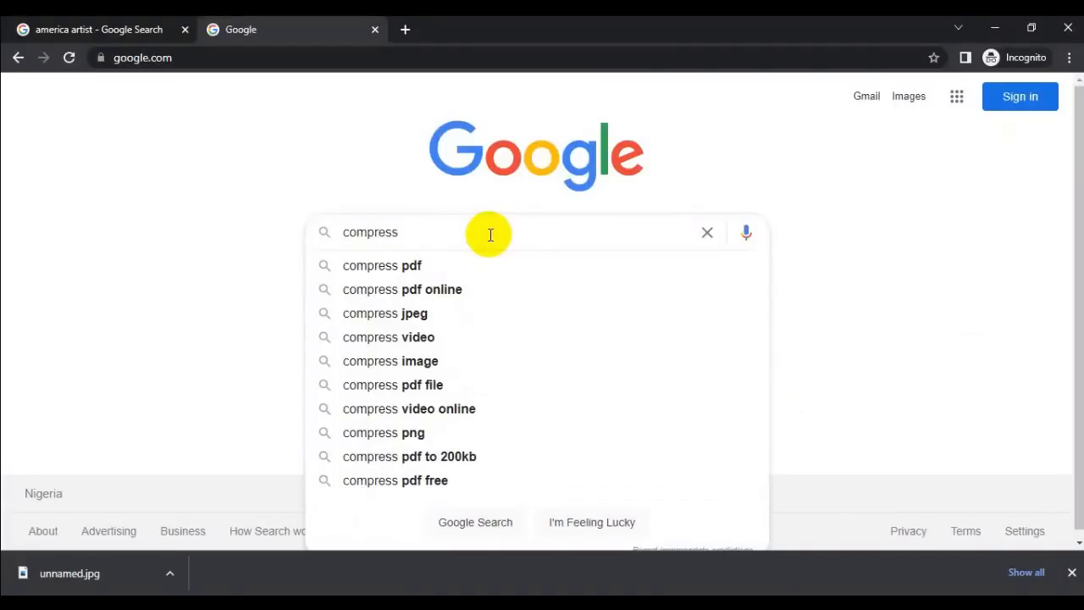
type("image online")
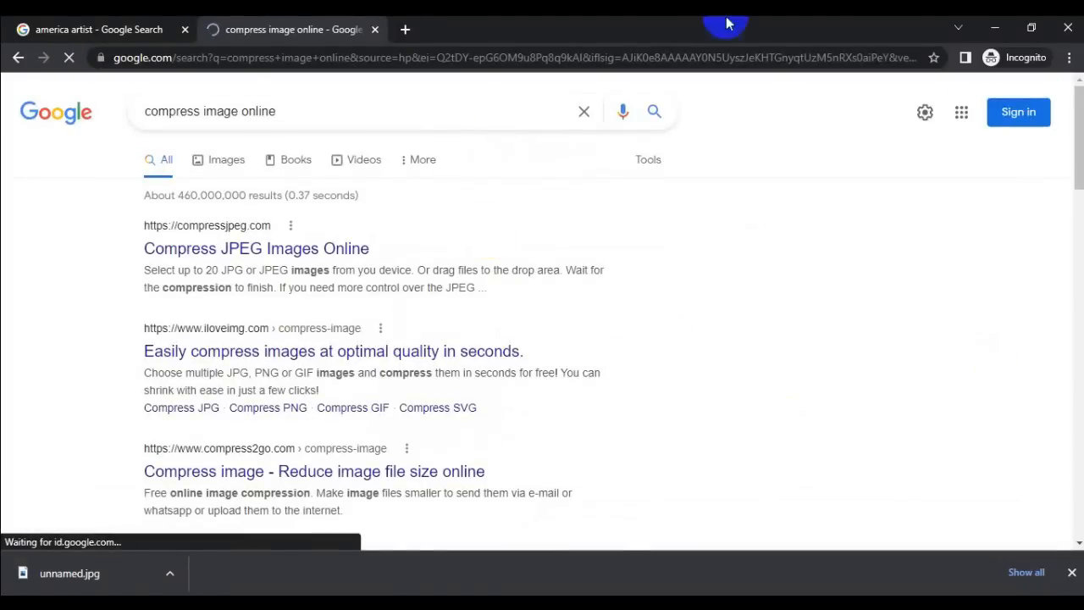
- Scan the results and choose the Compressnow image compression site
scroll("down", 3)
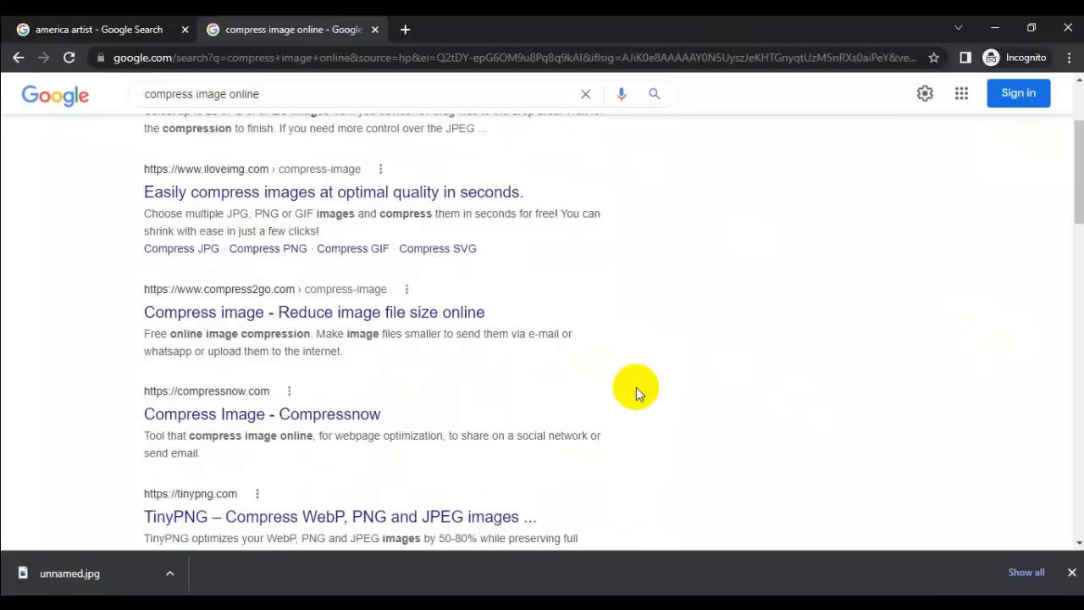
scroll("down", 3)
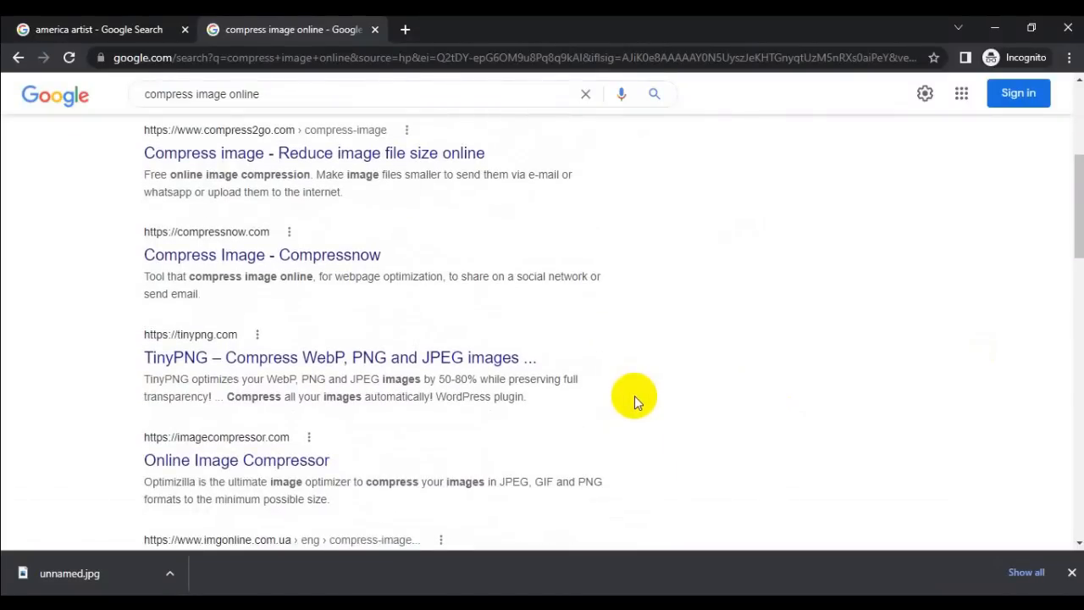
mouse_move(844, 467)
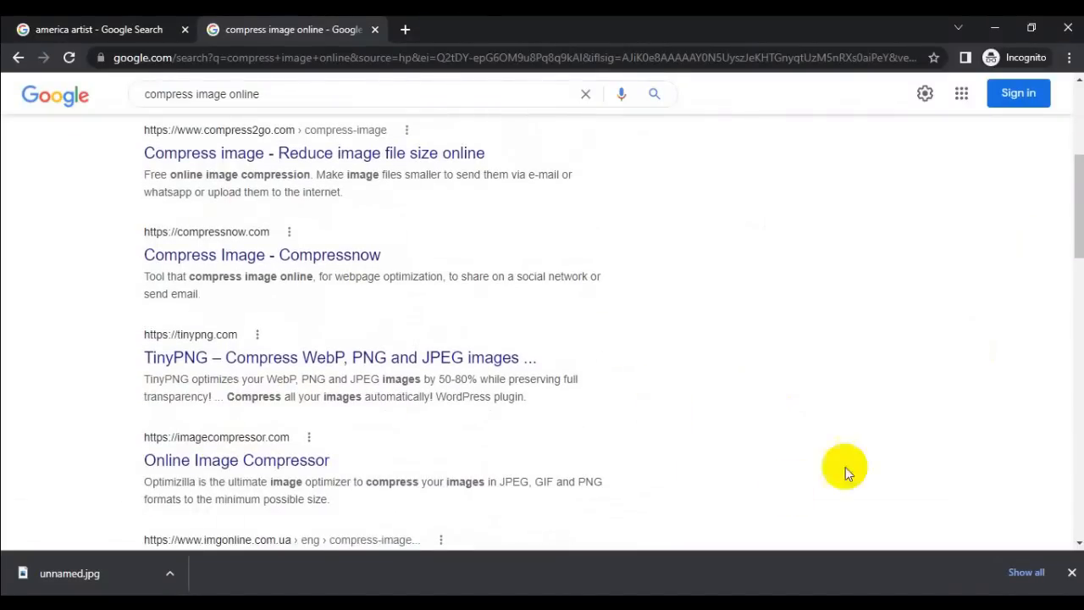
scroll("up", 3)
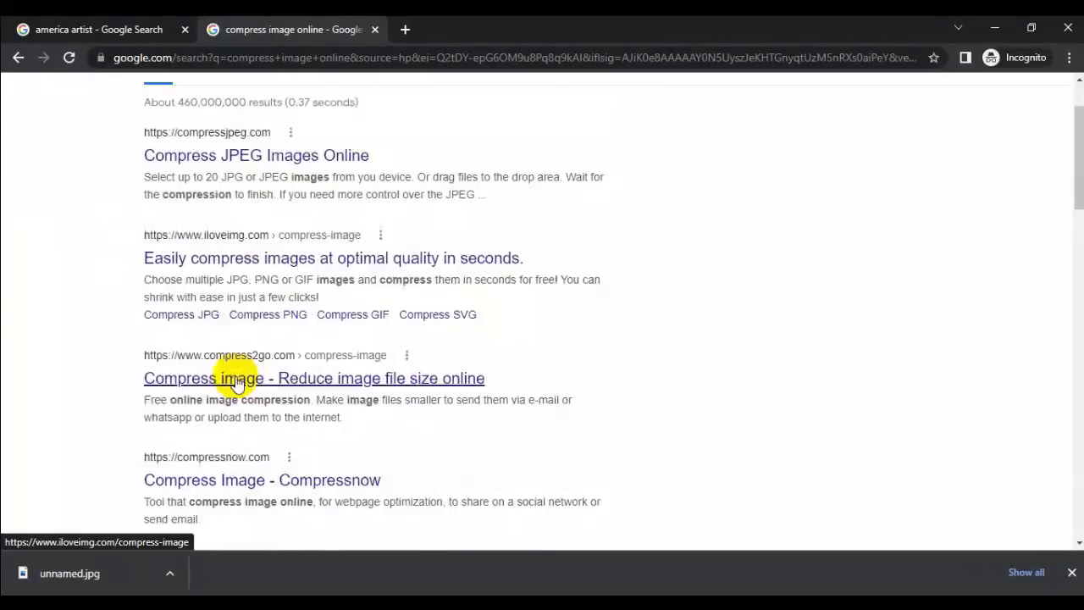
scroll("down", 3)
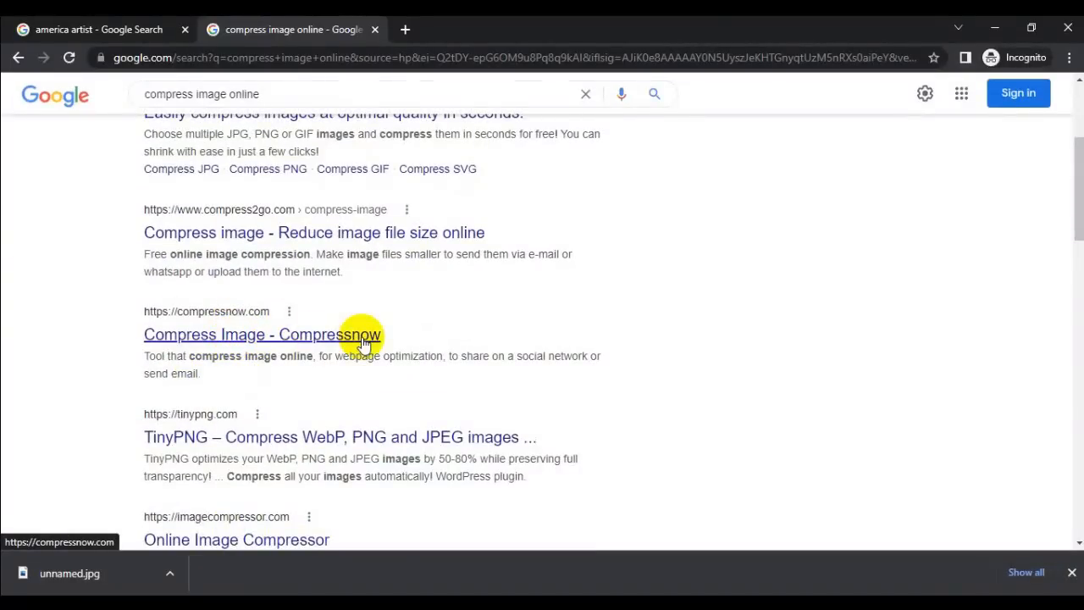
left_click(262, 335)
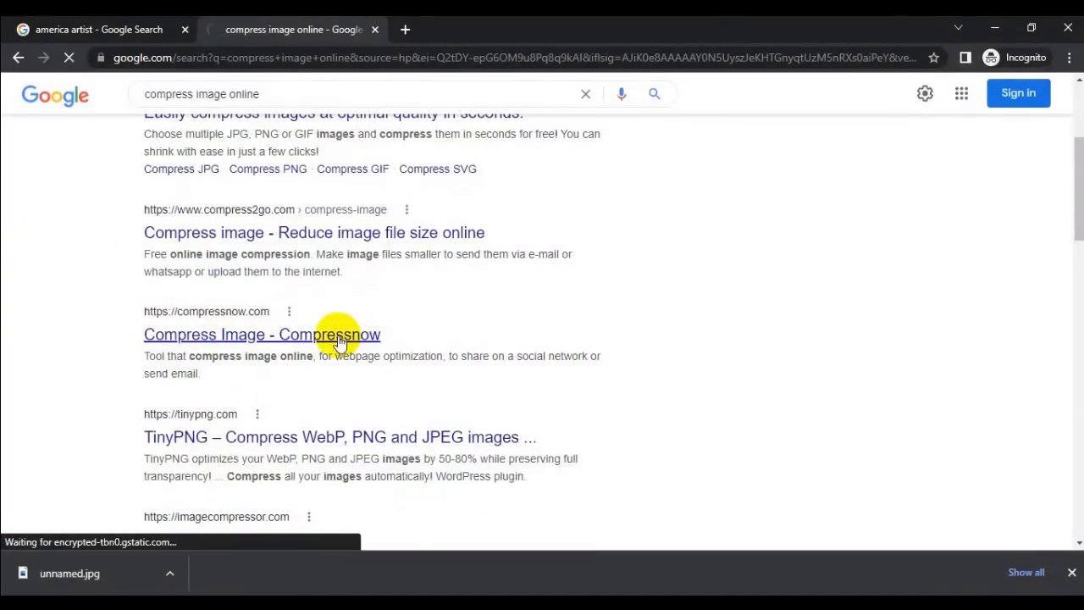
- Upload the downloaded unnamed.jpg to Compressnow as the 256.66 Kb original image
left_click(261, 335)
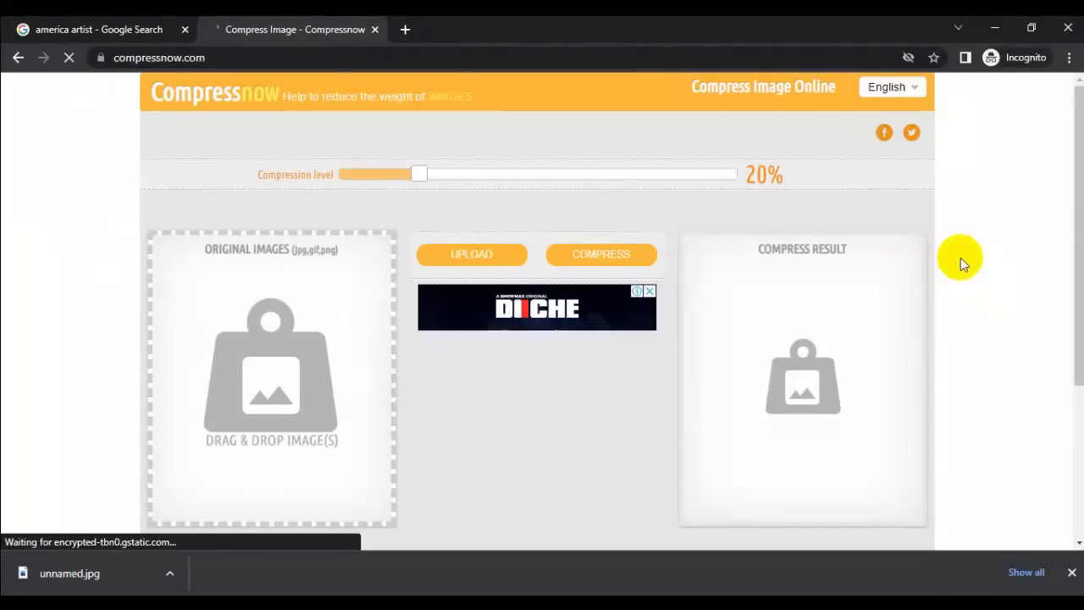
scroll("down", 3)
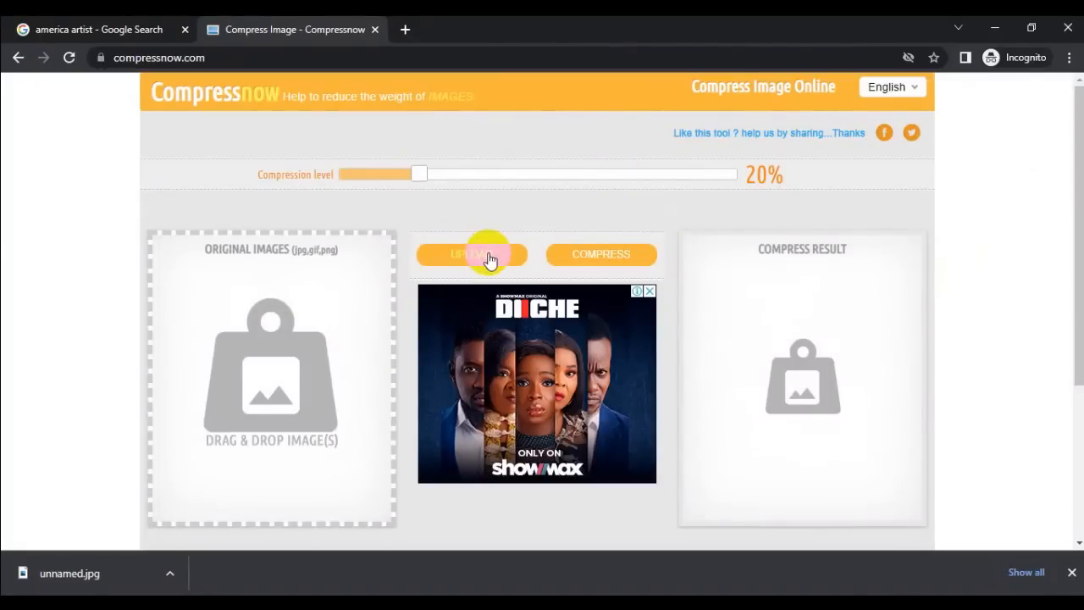
left_click(471, 254)
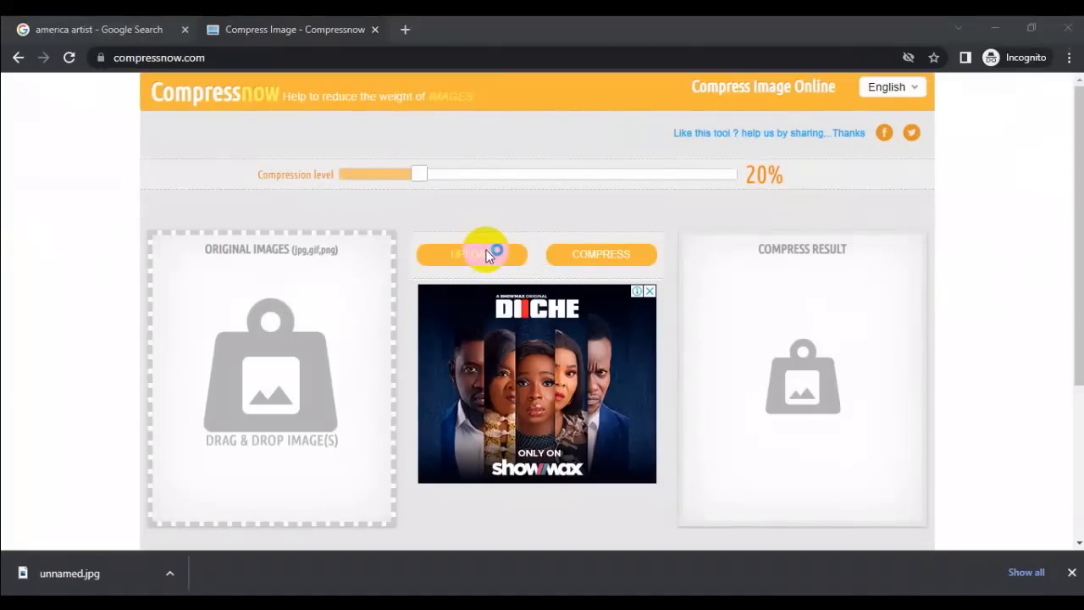
left_click(471, 254)
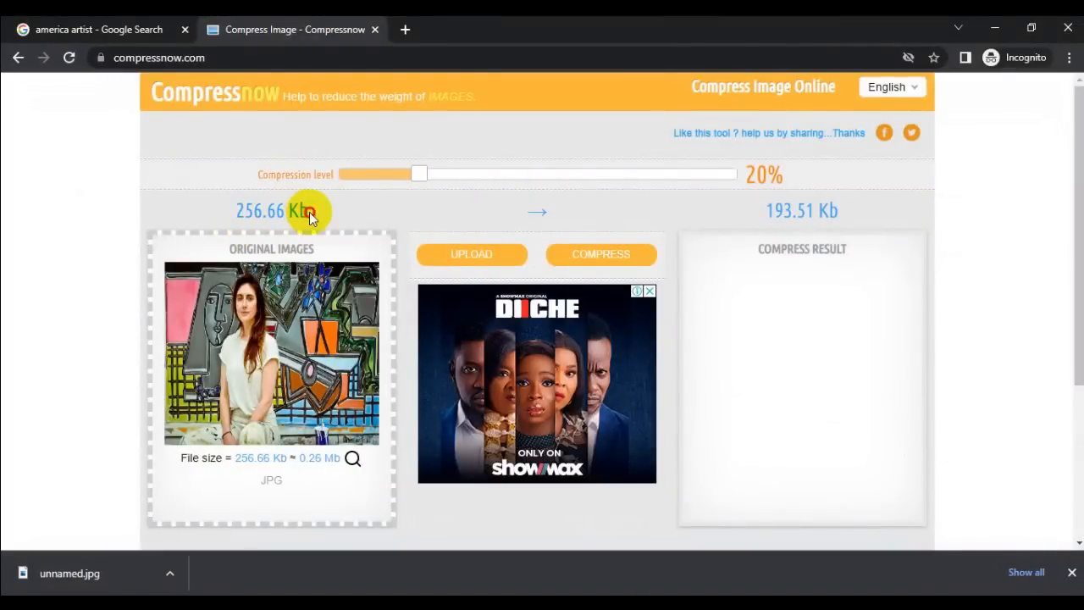
- Raise the compression level slider to 70%, estimating 86.29 Kb from 256.66 Kb
double_click(271, 210)
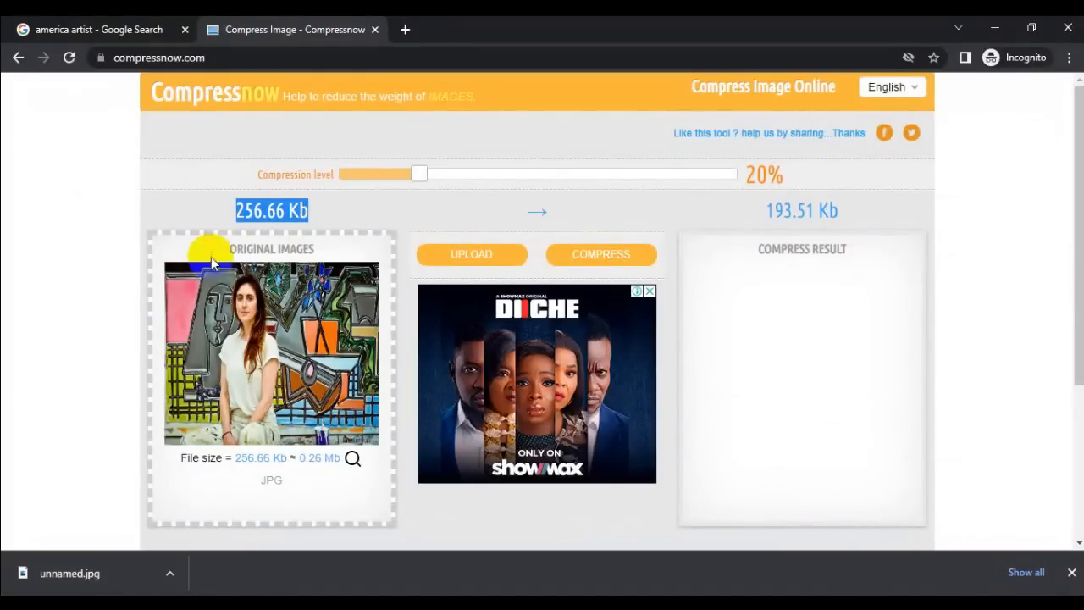
mouse_move(385, 176)
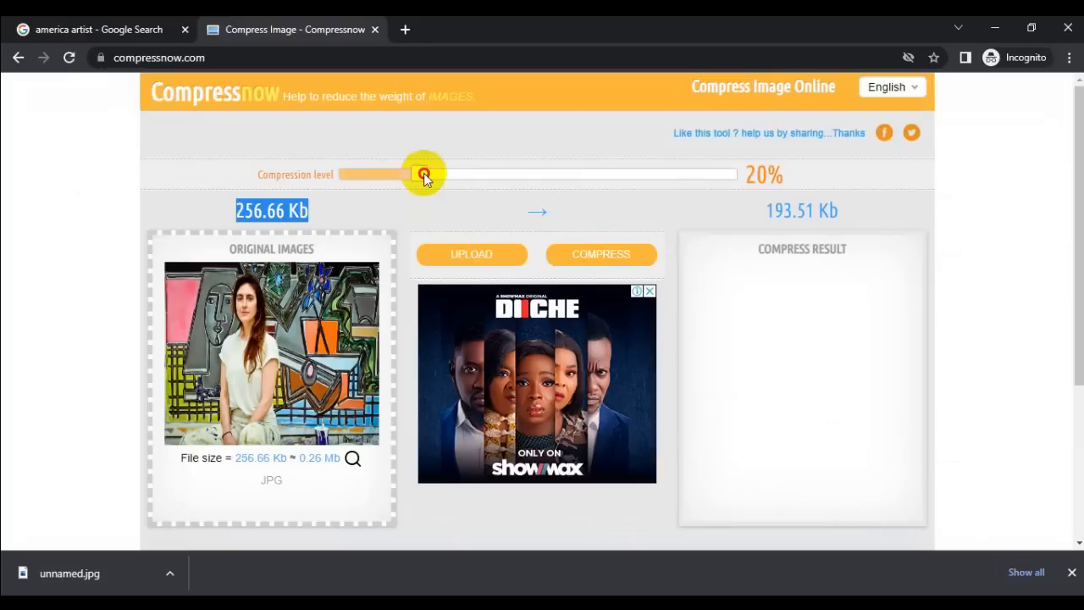
left_click_drag(423, 174, 635, 174)
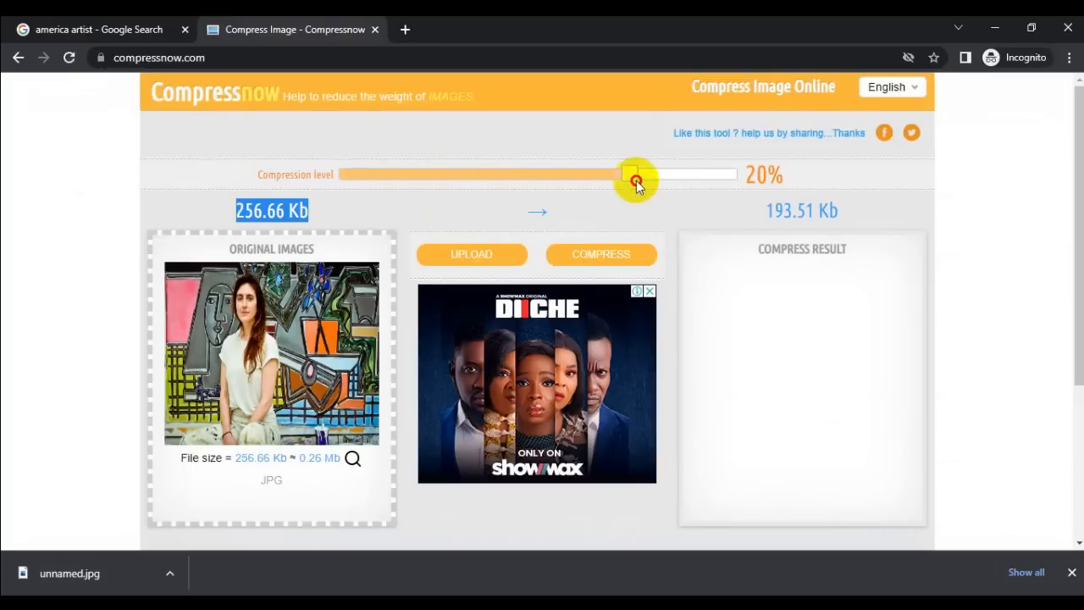
left_click_drag(635, 175, 634, 170)
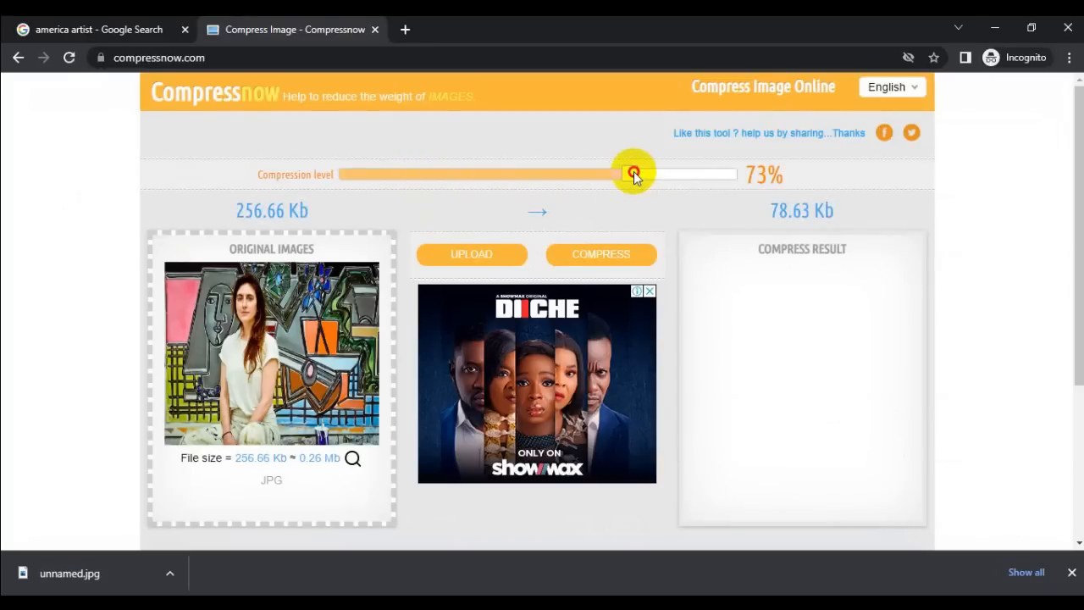
left_click_drag(634, 174, 625, 174)
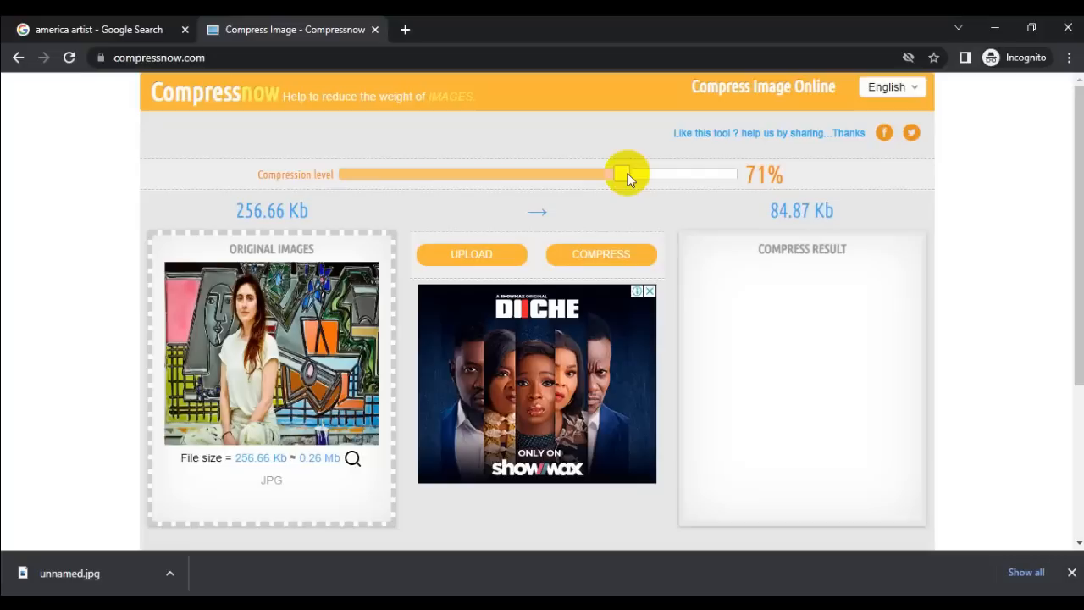
left_click_drag(627, 175, 617, 174)
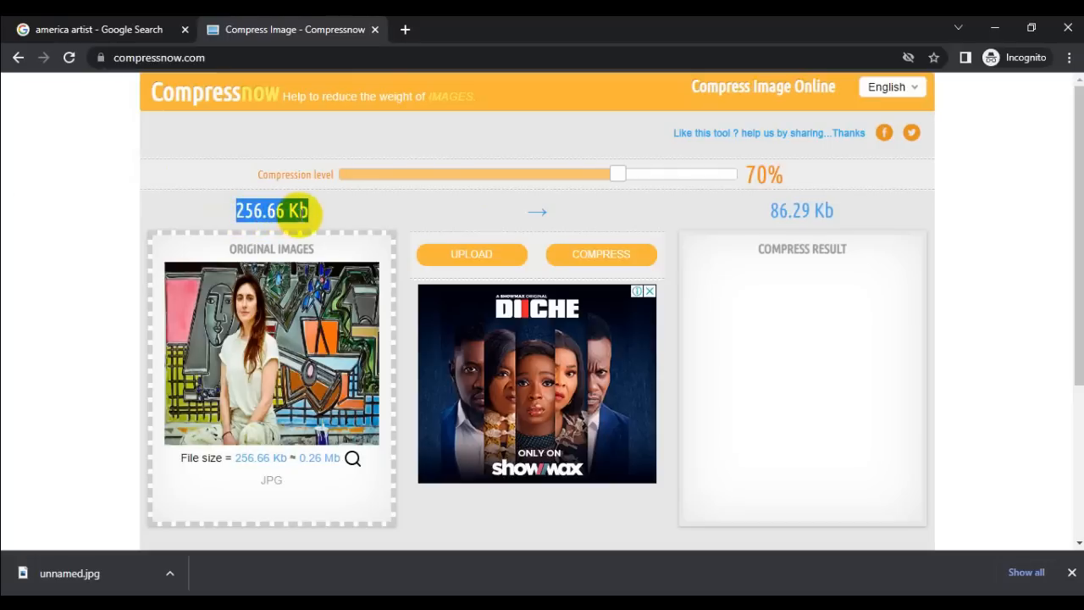
mouse_move(669, 383)
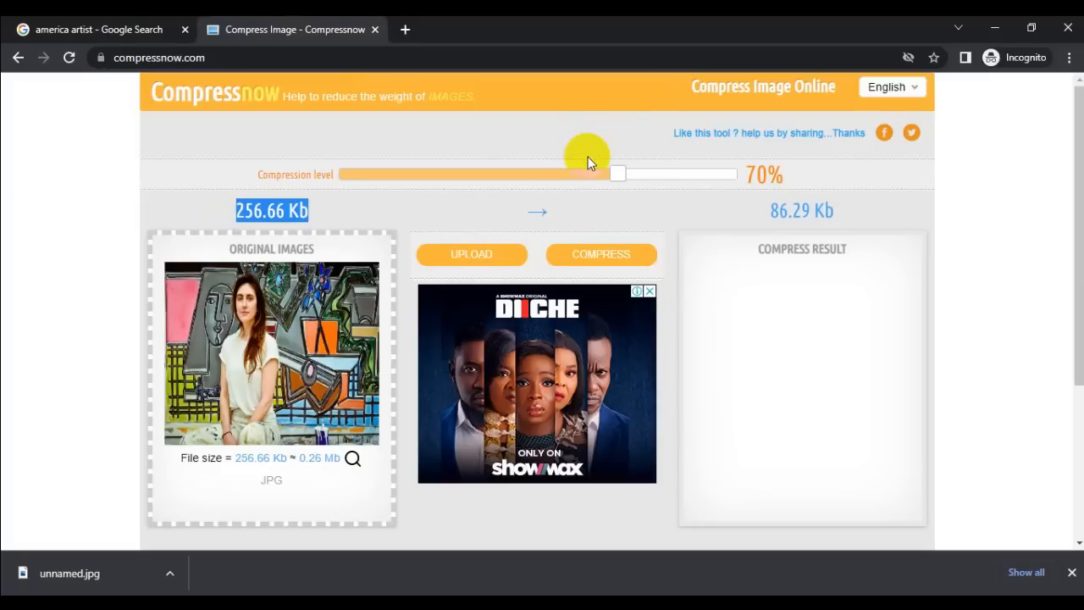
mouse_move(818, 210)
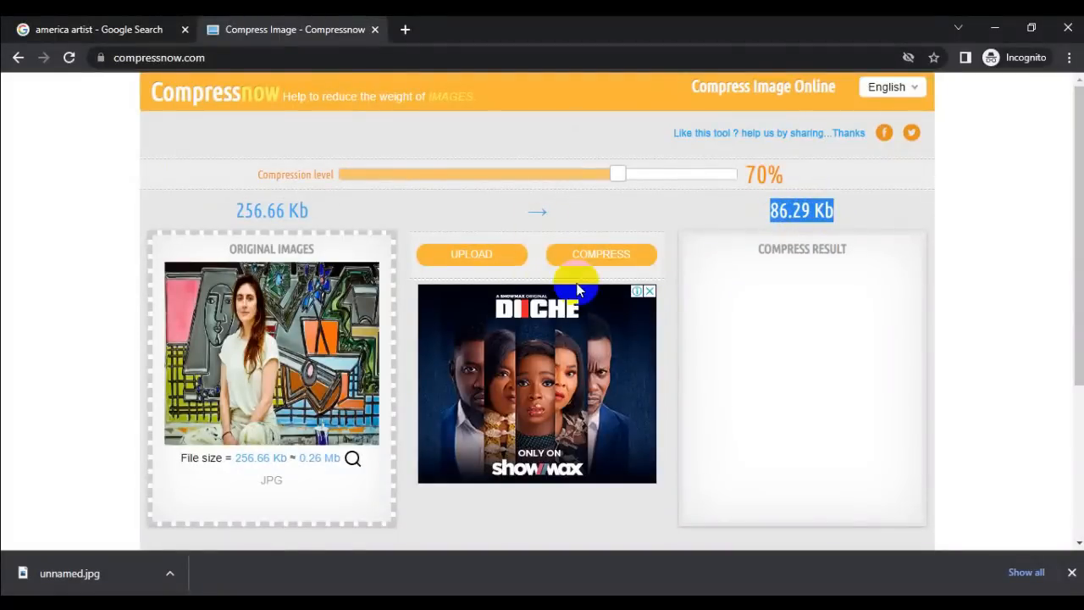
- Compress the image at 70% and review the 256.66 Kb original against the 86.29 Kb result
left_click(600, 255)
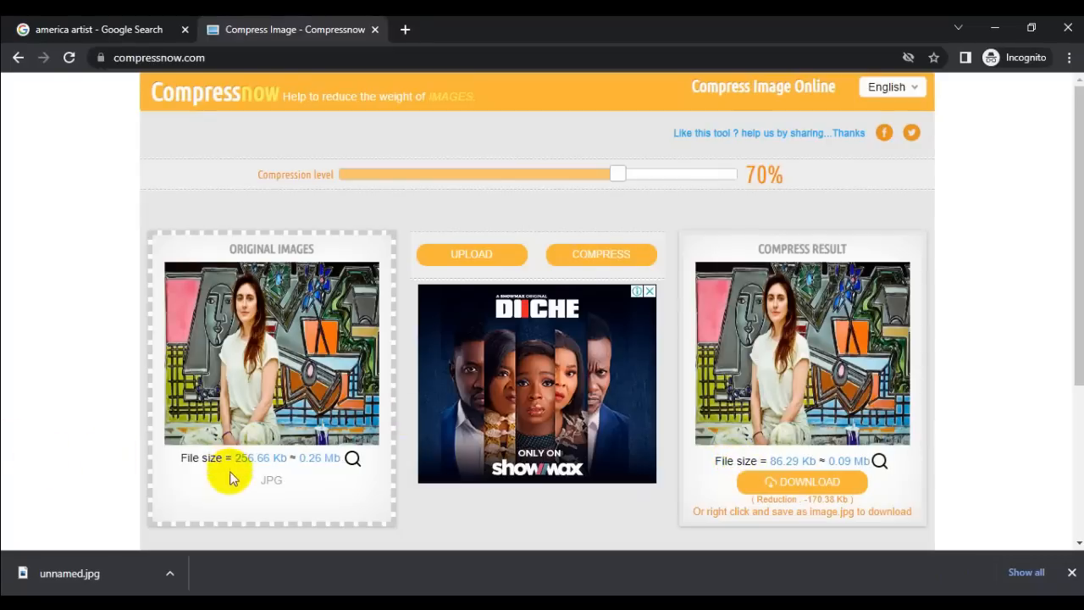
double_click(258, 458)
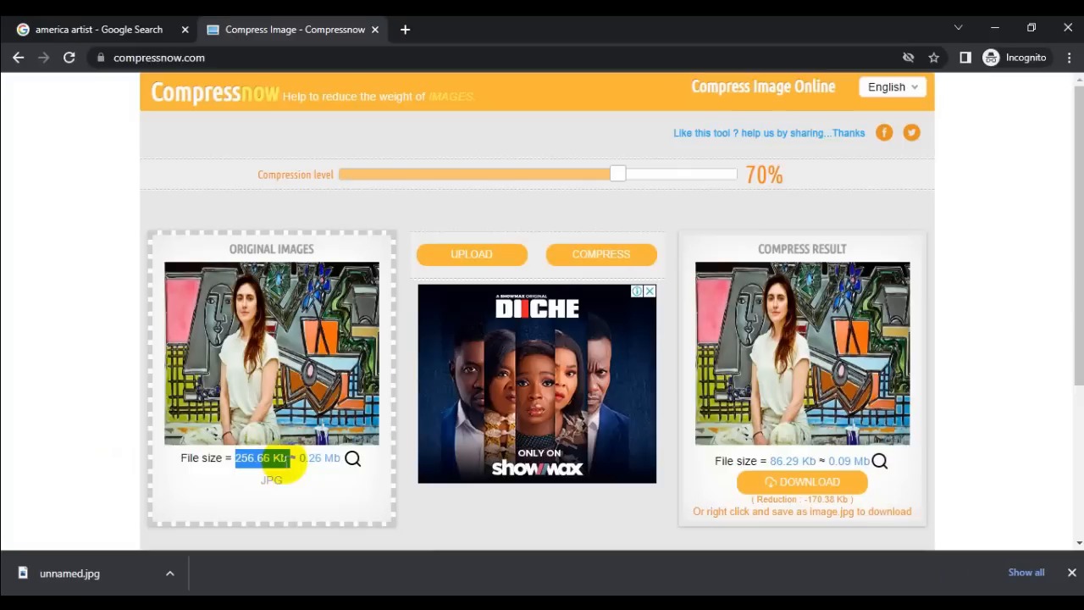
mouse_move(320, 473)
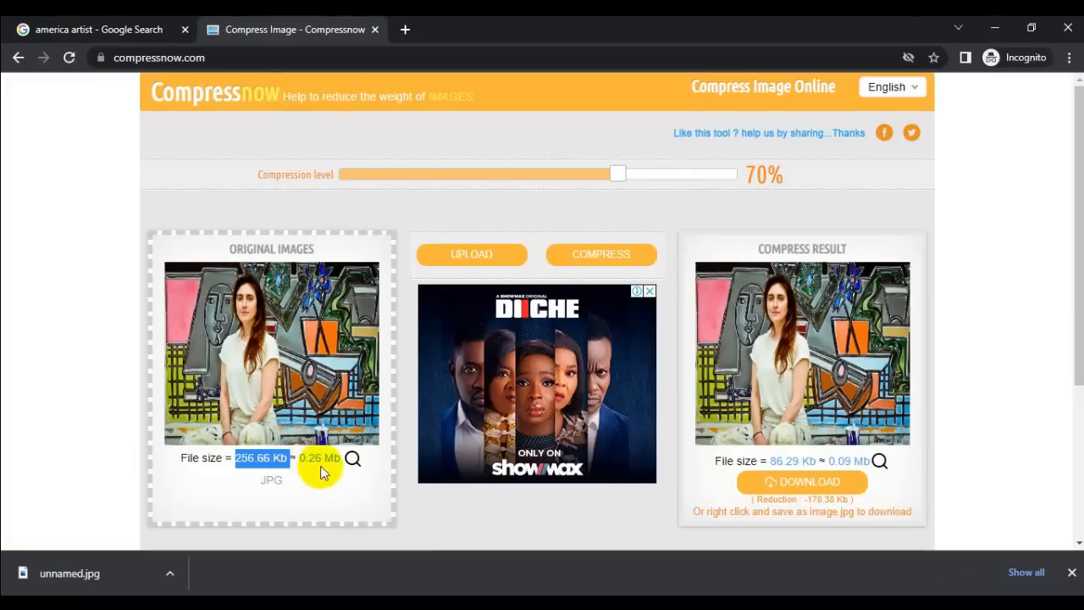
mouse_move(332, 459)
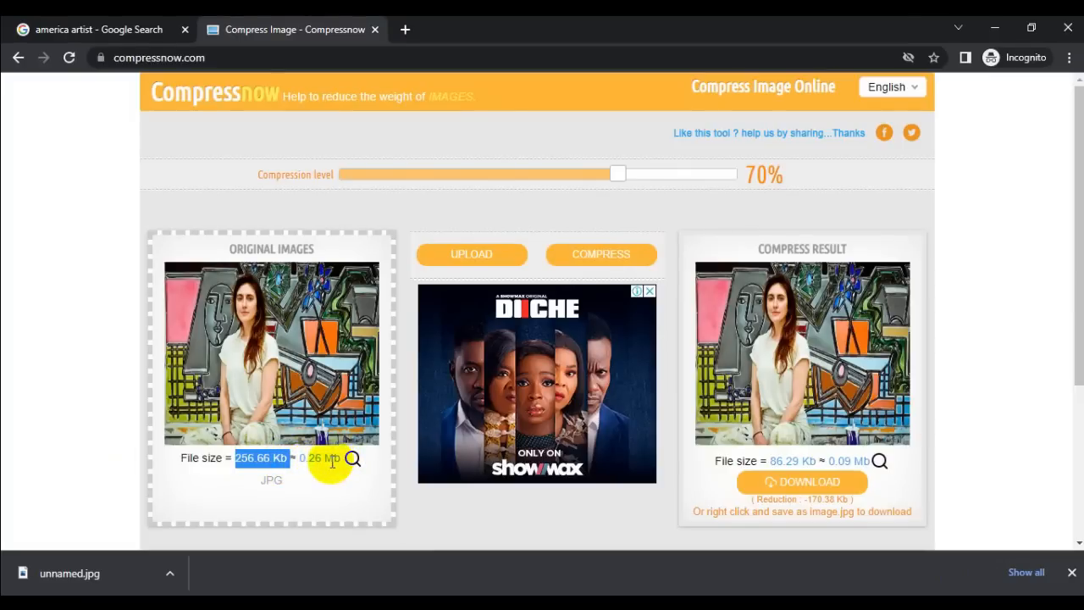
mouse_move(747, 461)
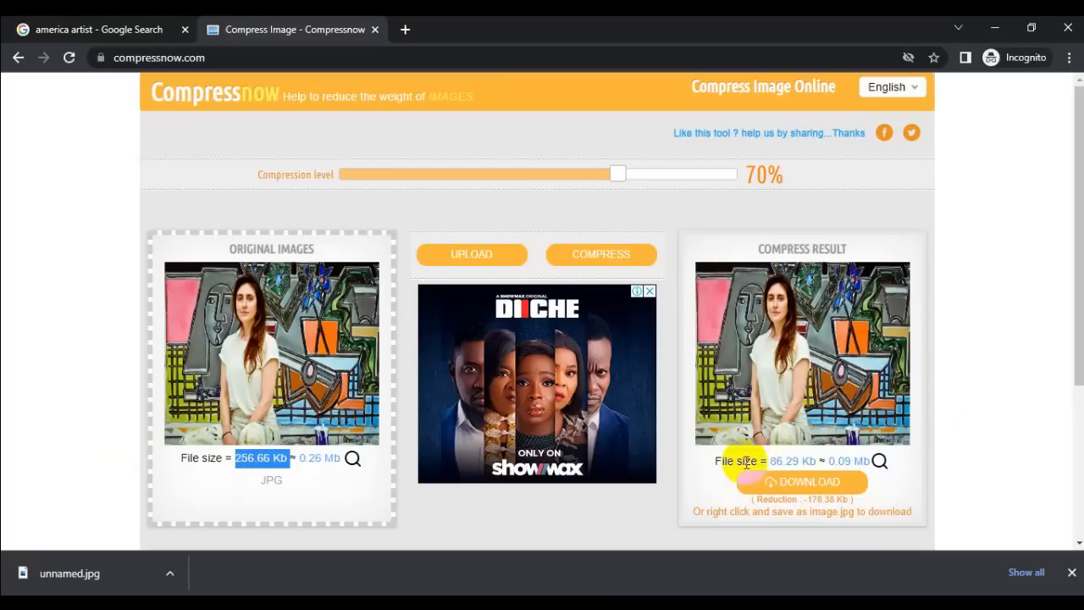
mouse_move(813, 461)
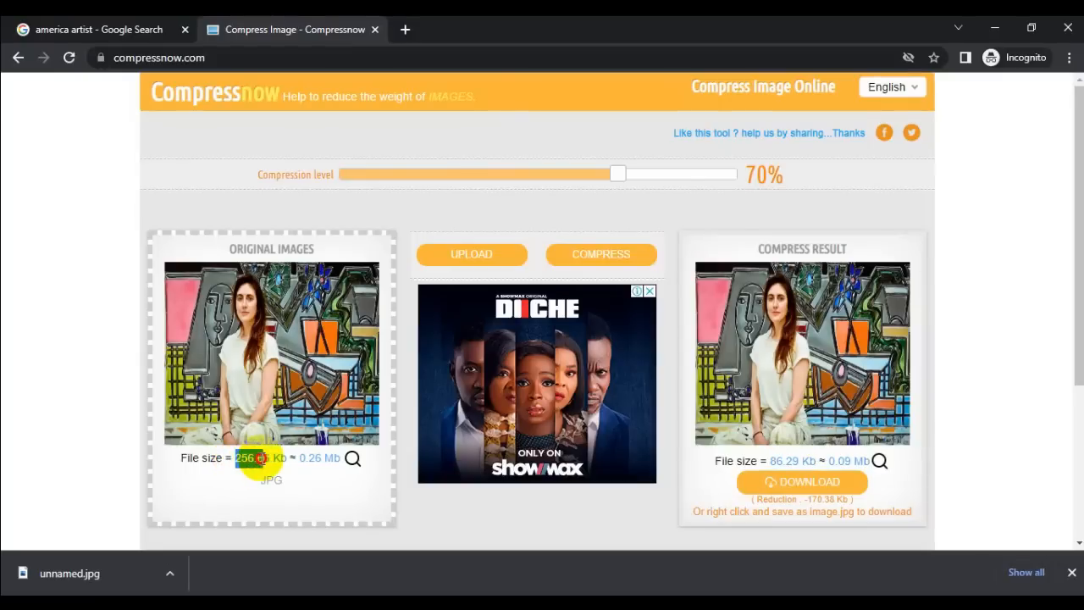
double_click(254, 457)
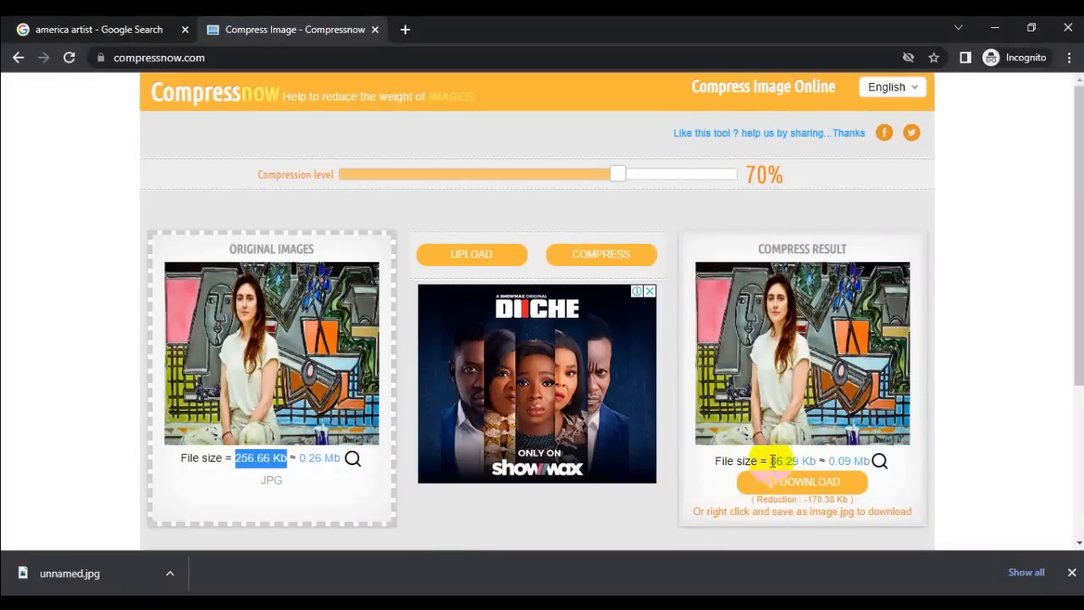
double_click(788, 461)
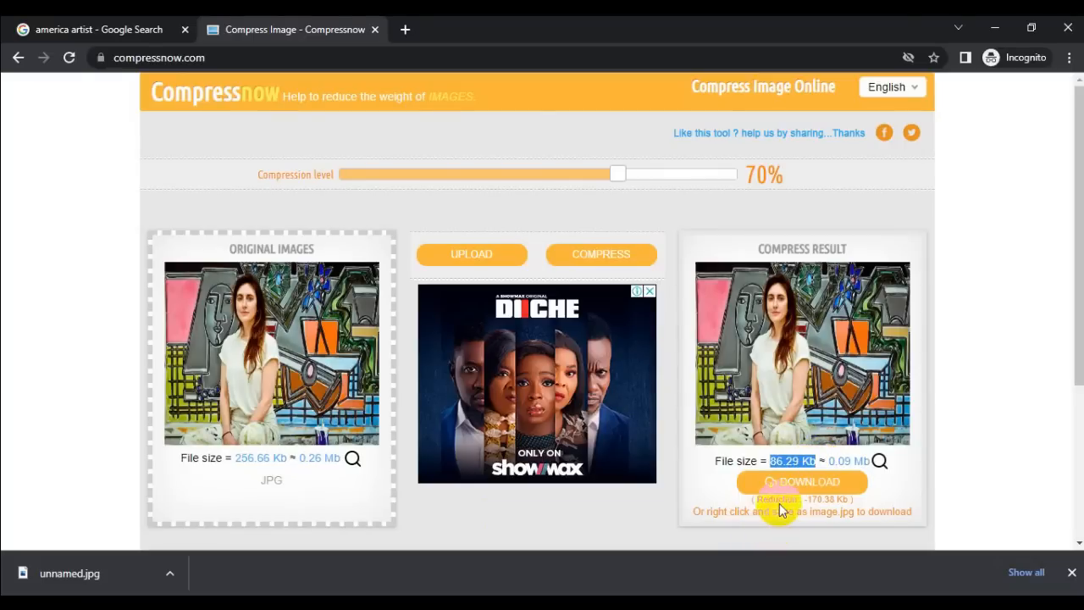
mouse_move(755, 525)
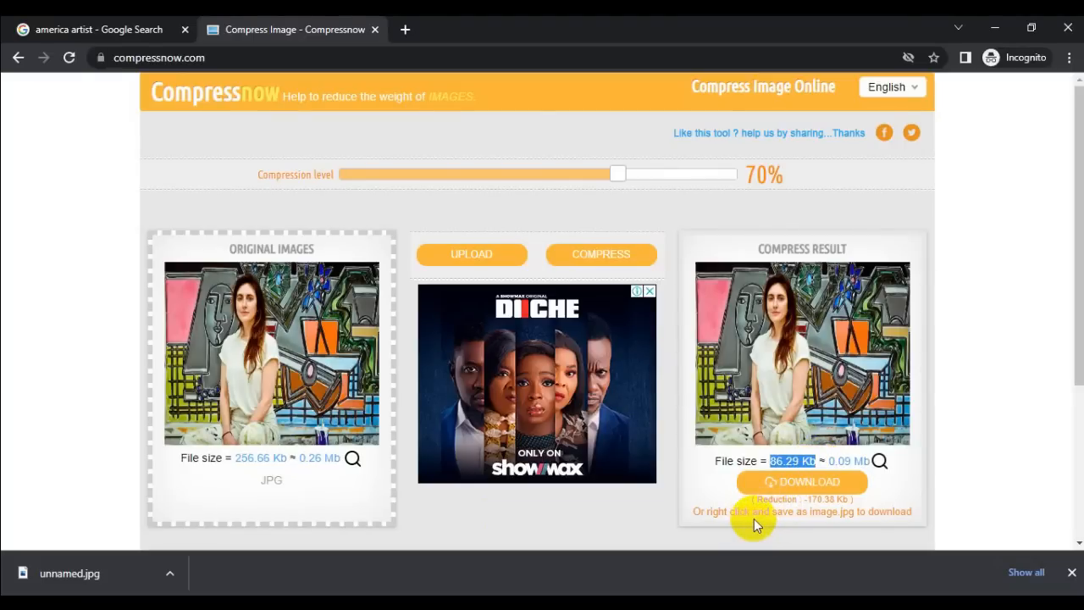